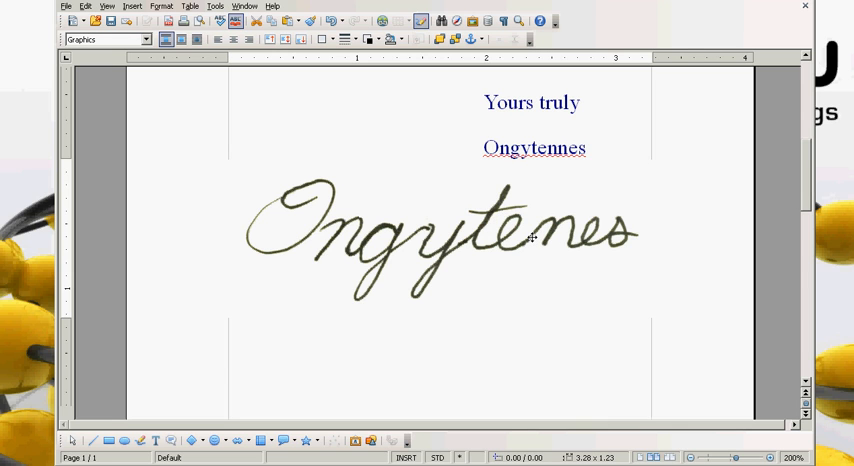
Open the signature's Picture properties to resize it to about 1.05 by 0.44 inches
right_click(528, 238)
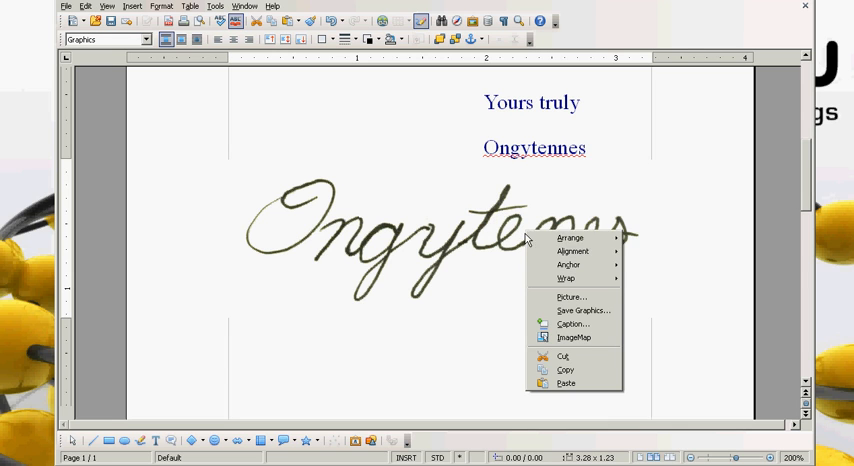
left_click(571, 297)
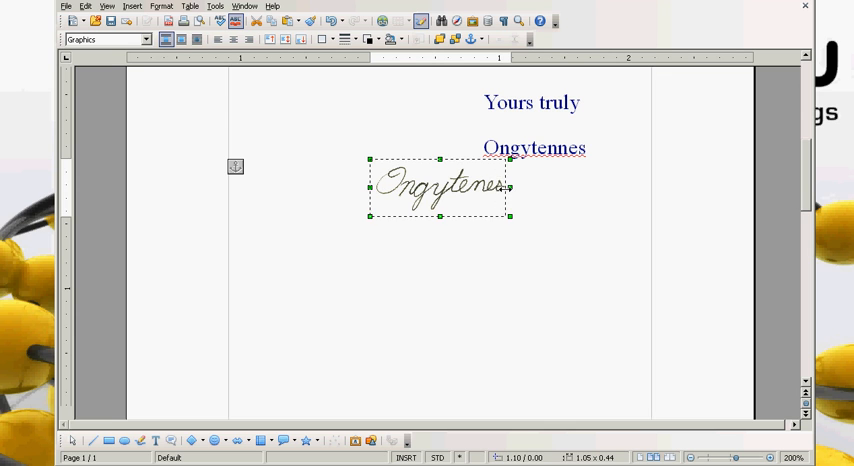
scroll("down", 3)
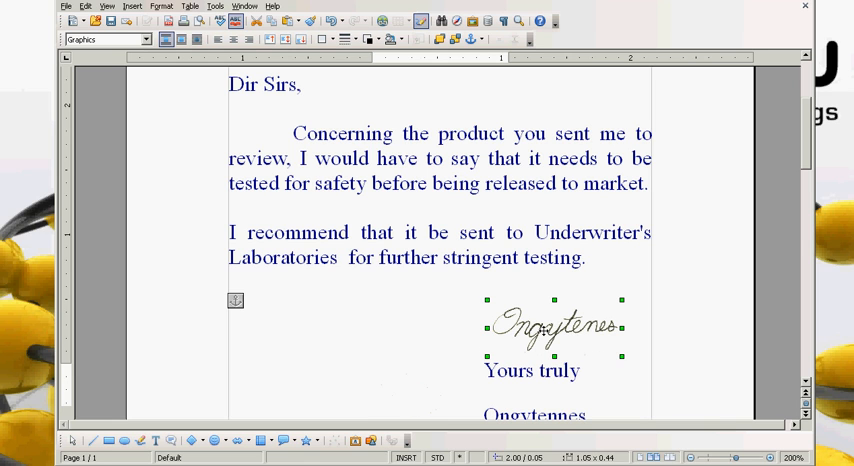
Set the signature image's wrap to In Background, behind the letter text
right_click(553, 325)
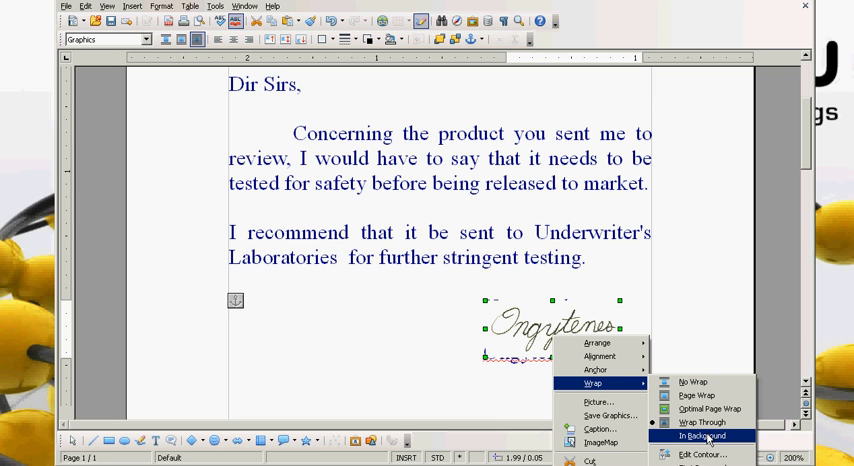
left_click(703, 435)
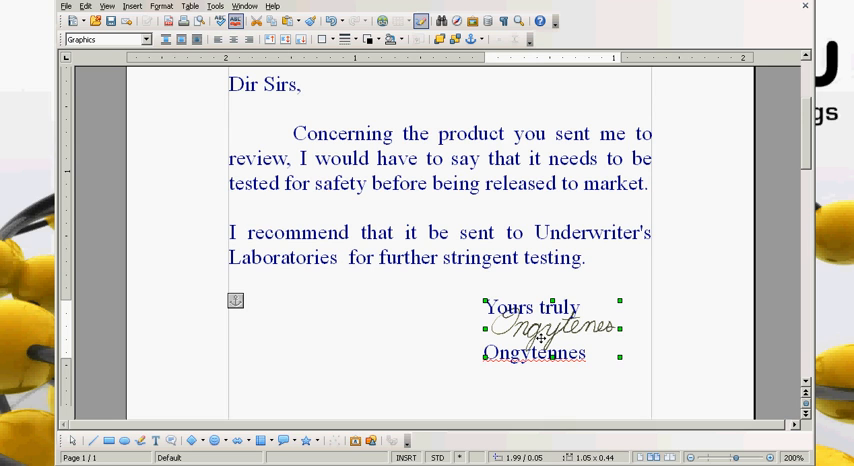
mouse_move(642, 317)
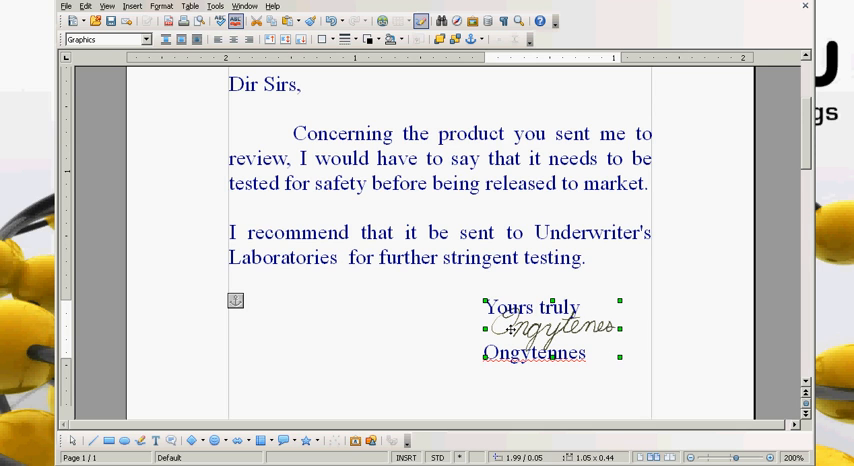
mouse_move(608, 318)
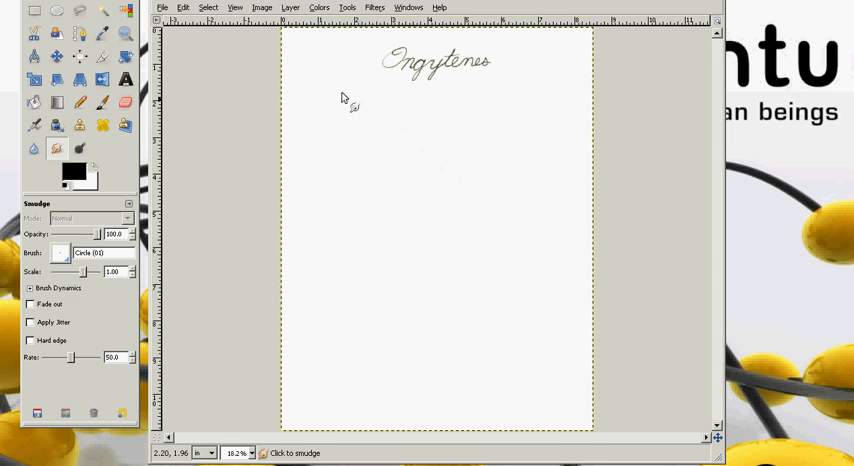
Draw a rectangular selection around the signature and crop the image to it
left_click(34, 11)
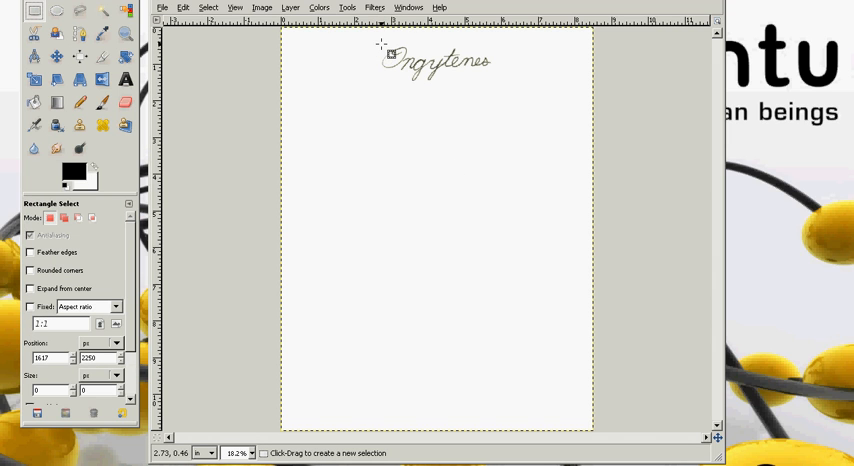
left_click_drag(380, 47, 500, 92)
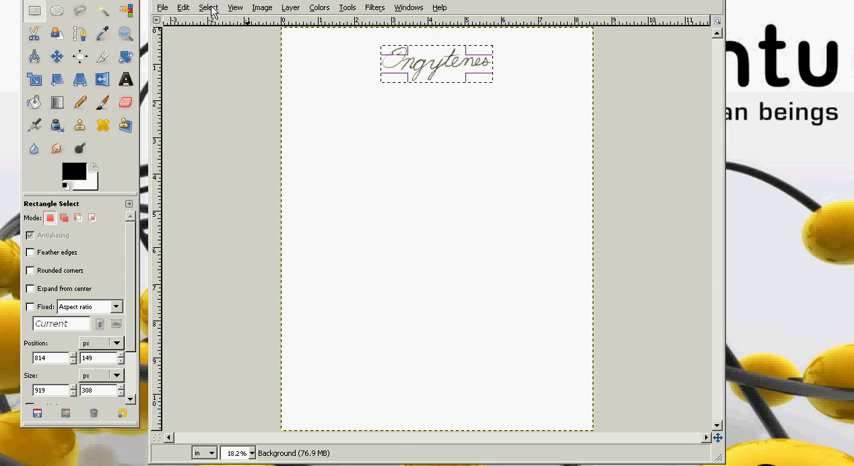
left_click(235, 7)
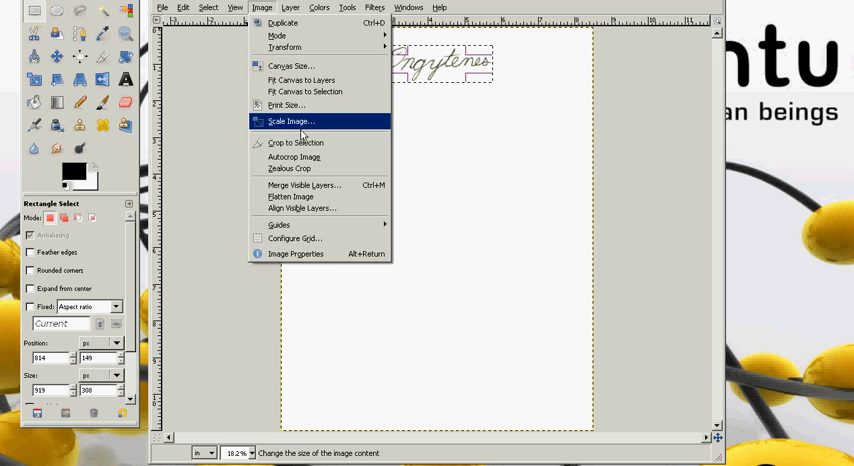
mouse_move(295, 142)
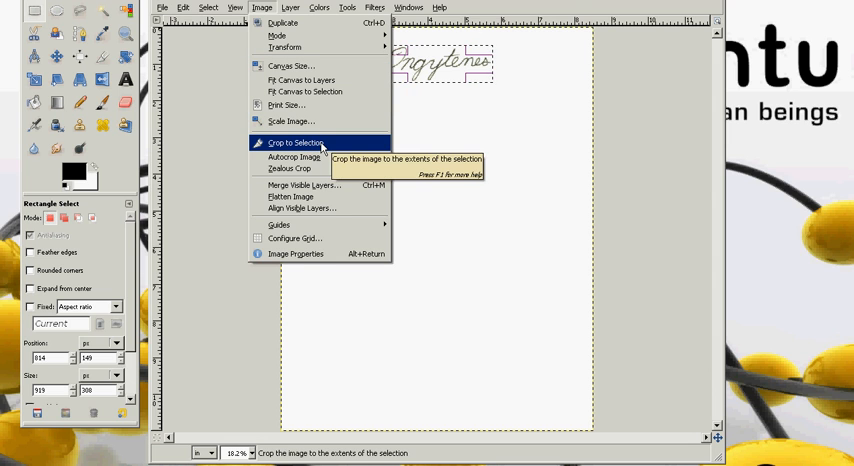
left_click(295, 142)
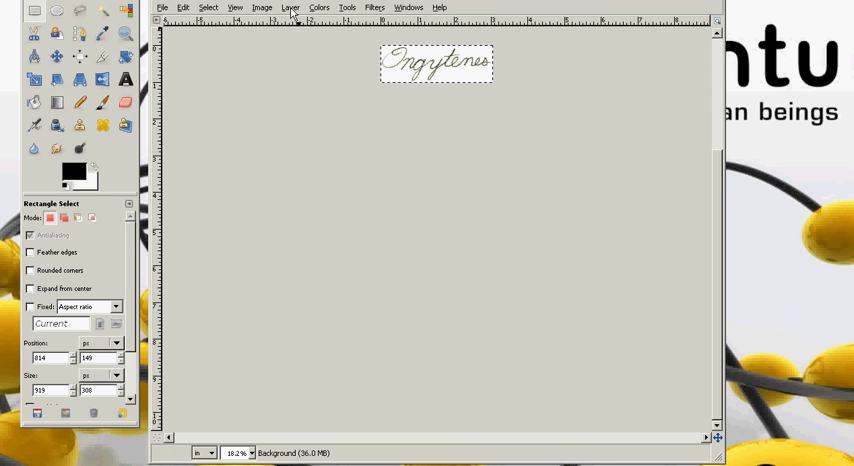
Add an alpha channel to the signature layer from the Layer Transparency menu
left_click(290, 7)
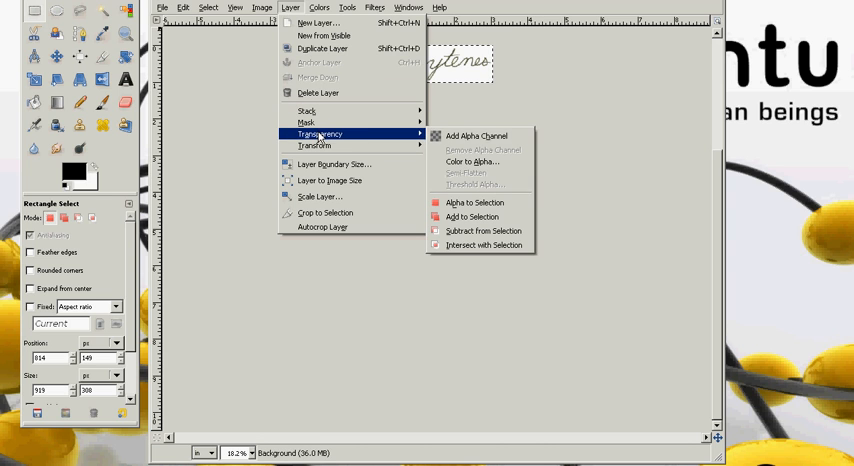
mouse_move(478, 135)
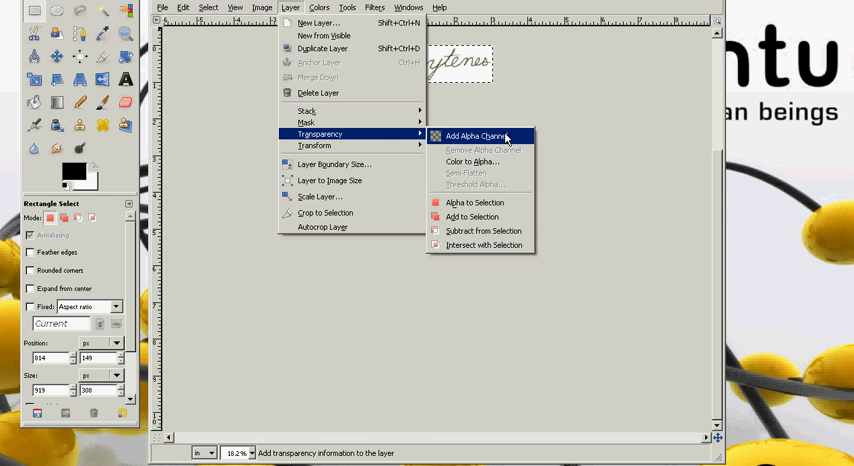
mouse_move(480, 135)
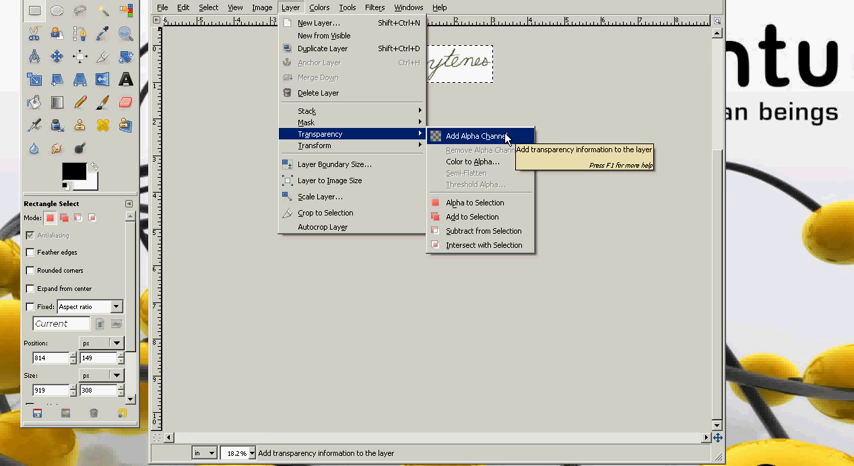
left_click(470, 135)
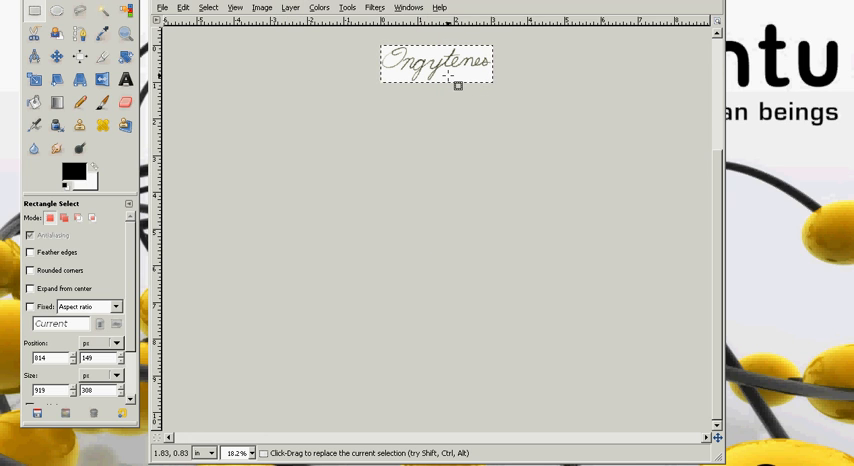
mouse_move(513, 100)
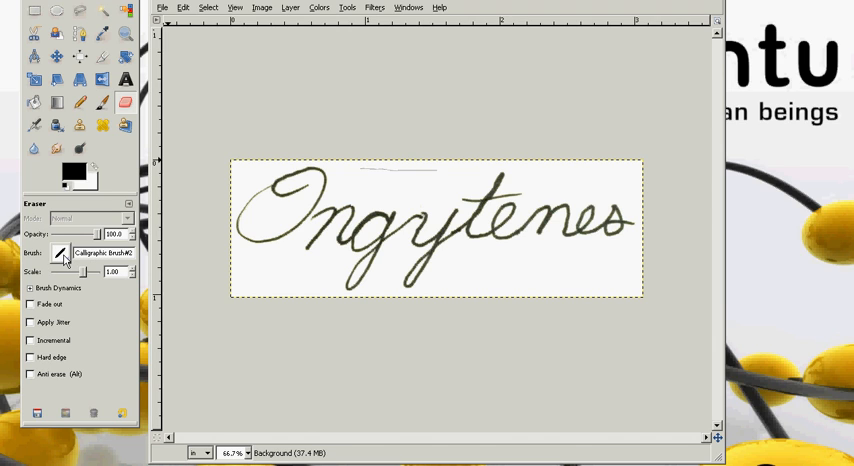
Give the eraser the Circle (19) brush and erase the stray line above the signature
left_click(60, 252)
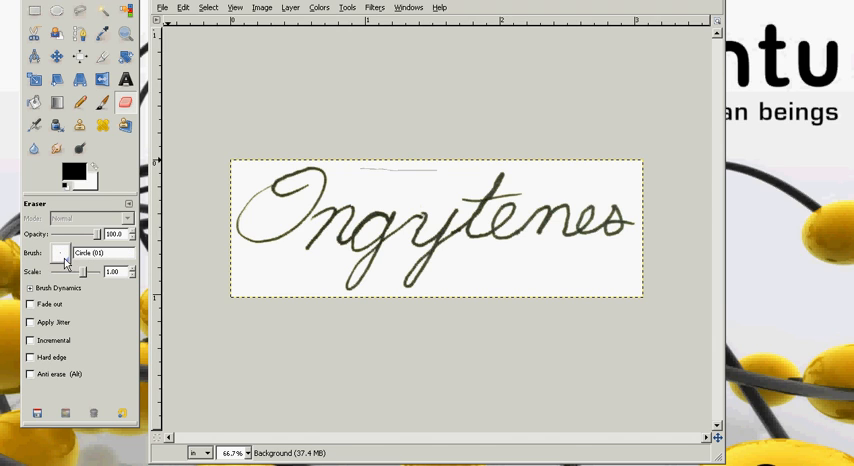
left_click(60, 252)
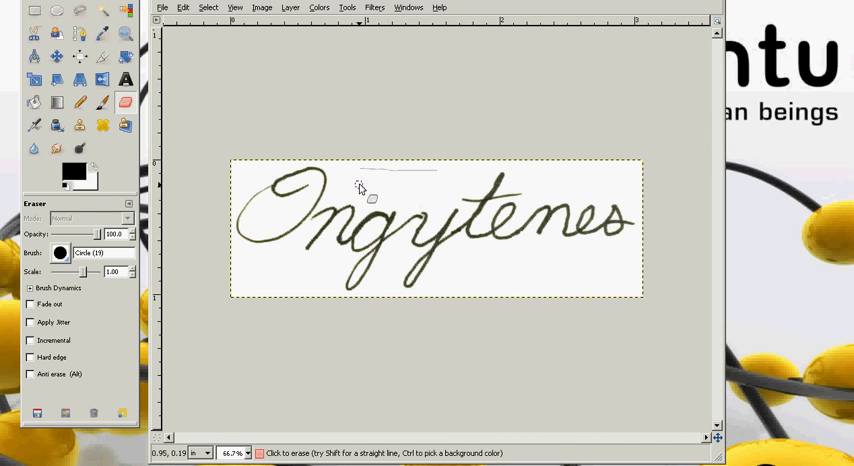
left_click_drag(360, 170, 477, 178)
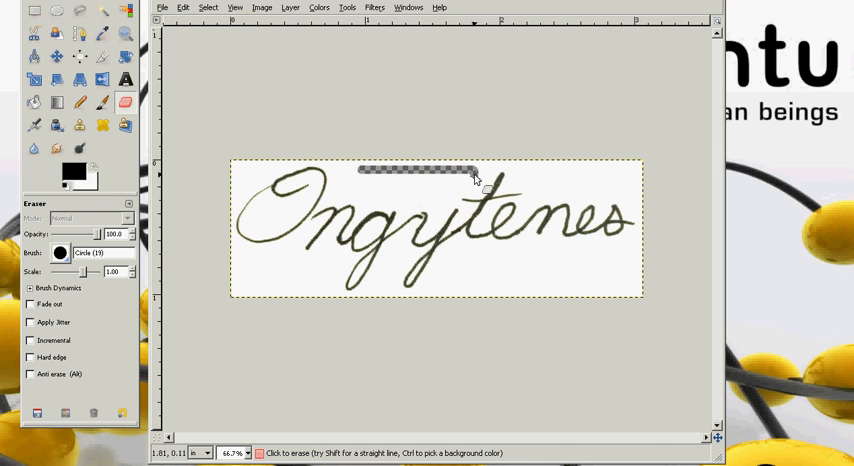
left_click_drag(475, 172, 435, 185)
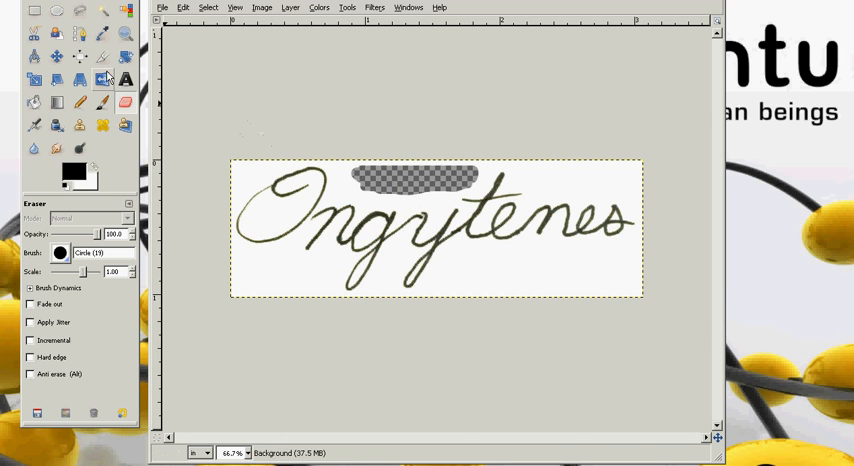
mouse_move(367, 178)
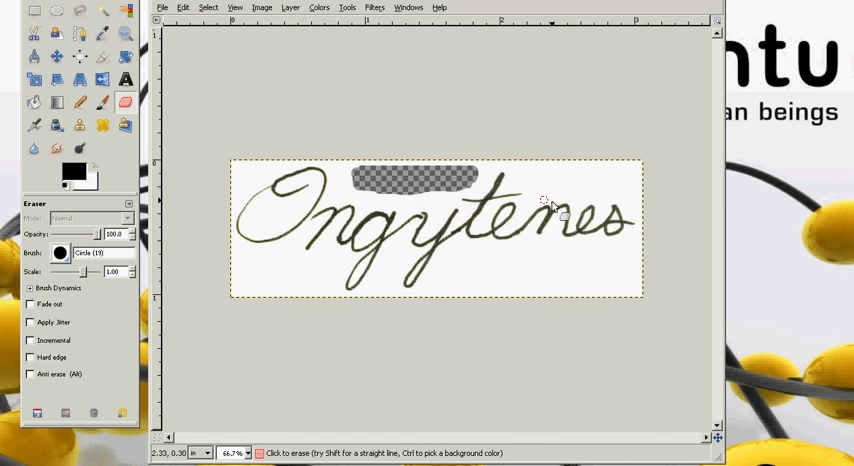
Switch to Rectangle Select to mark the area below the signature's right end
left_click(34, 13)
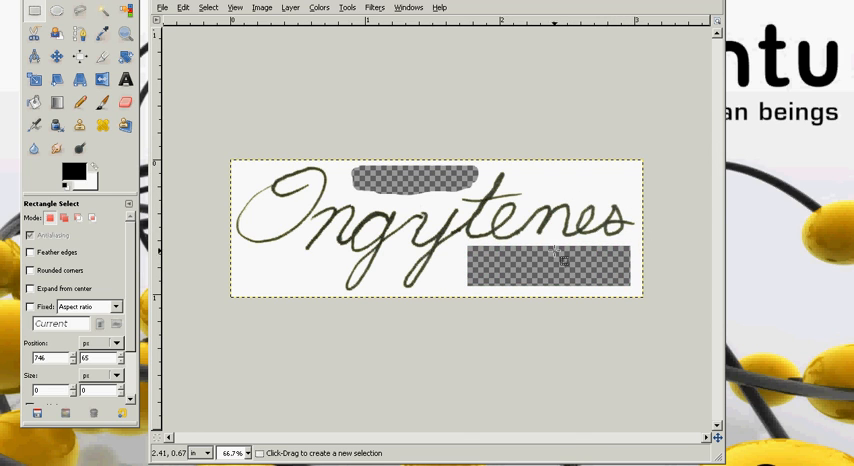
mouse_move(518, 282)
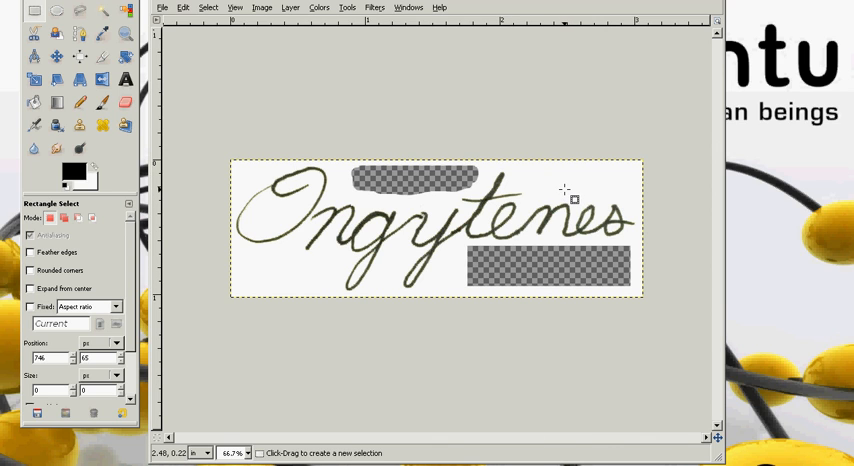
mouse_move(585, 263)
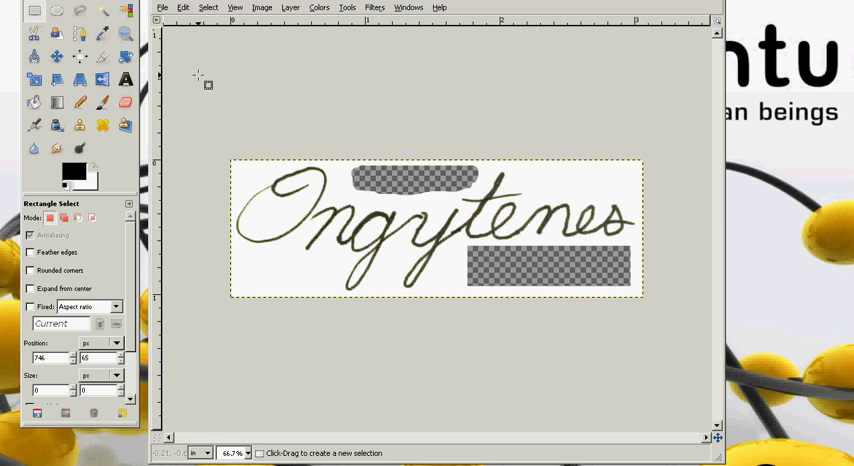
Fuzzy-select the white background surrounding the signature strokes
left_click(102, 11)
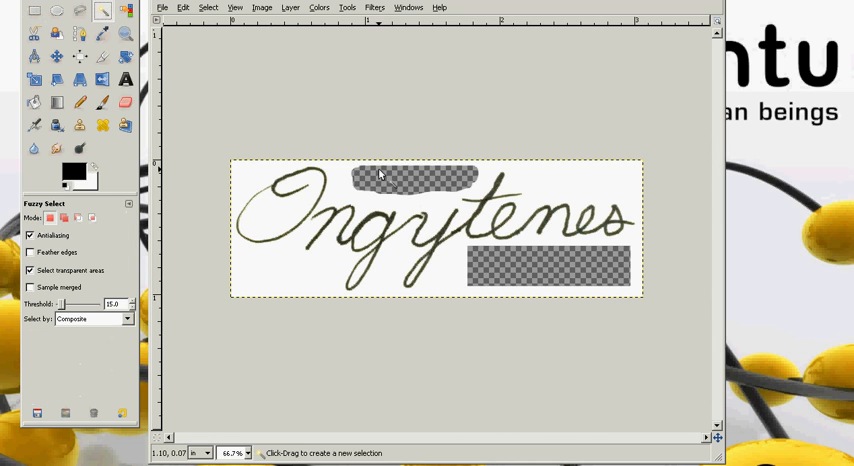
mouse_move(248, 180)
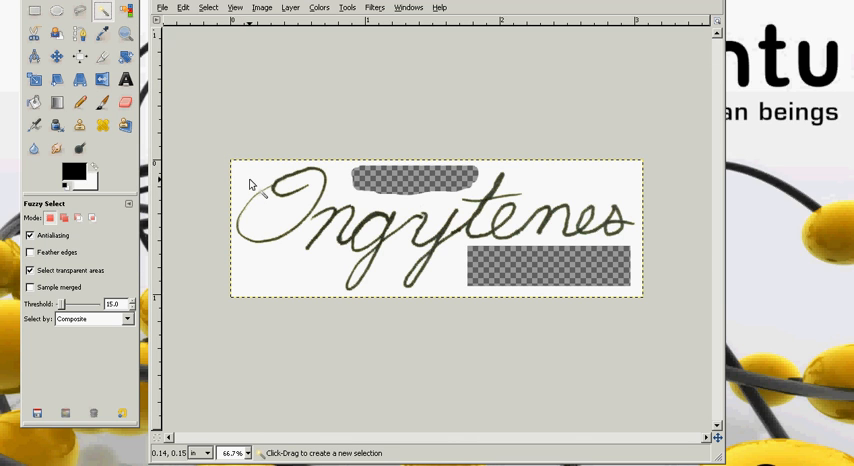
left_click(305, 170)
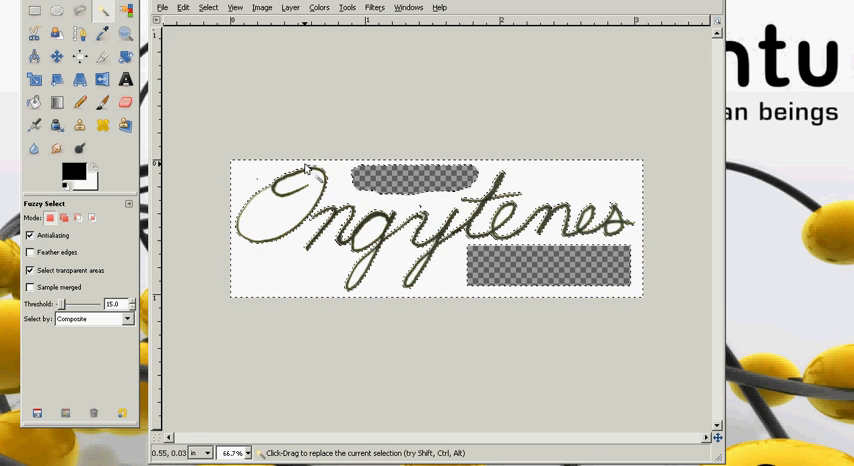
mouse_move(253, 253)
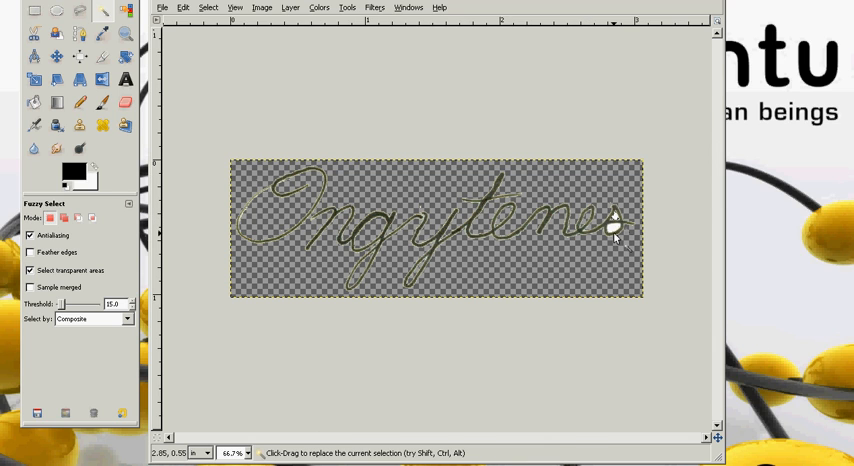
mouse_move(525, 250)
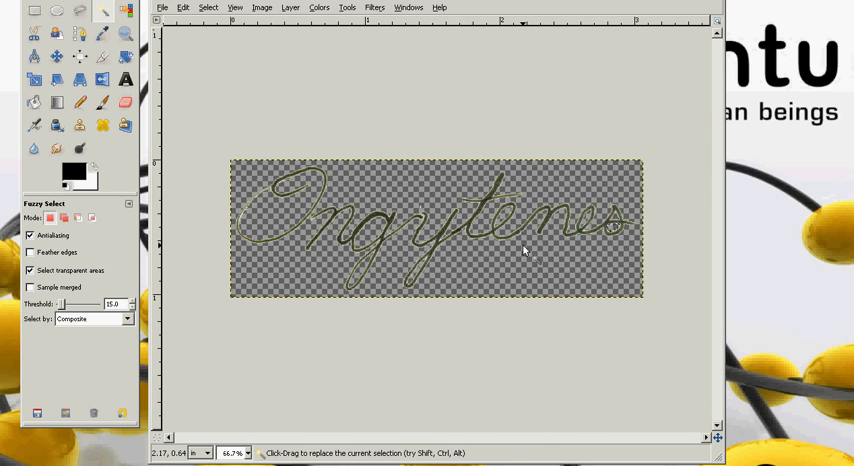
mouse_move(393, 245)
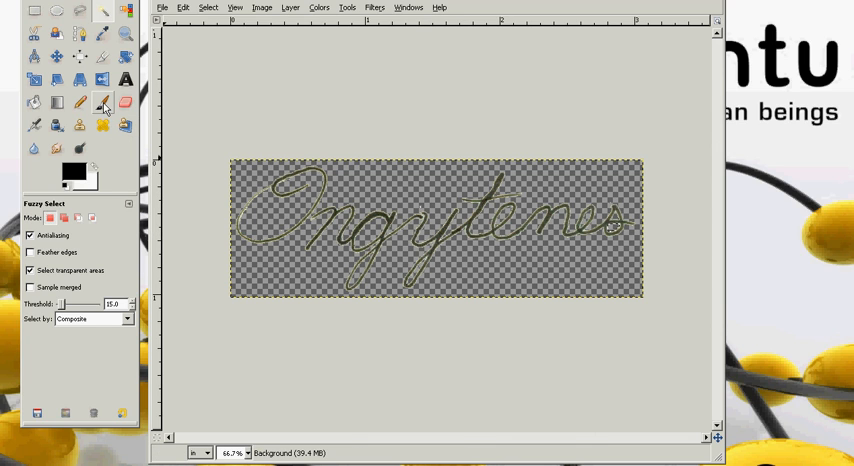
Set up the Paintbrush in Overlay mode with black as the paint colour
left_click(101, 103)
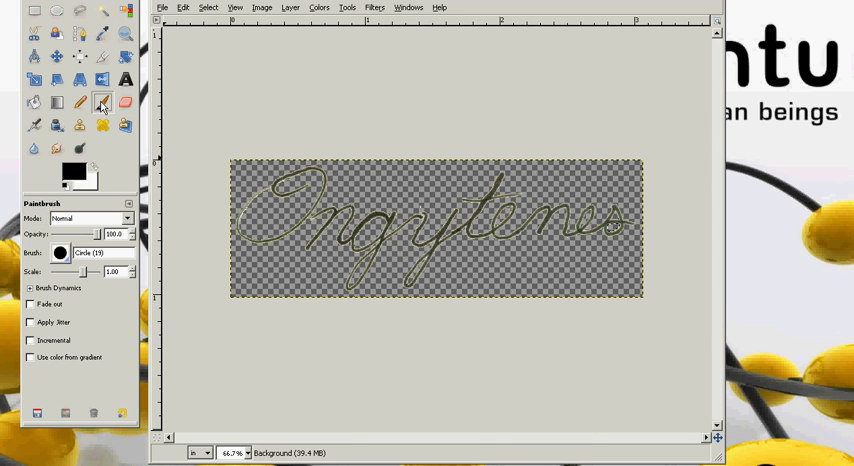
left_click(127, 219)
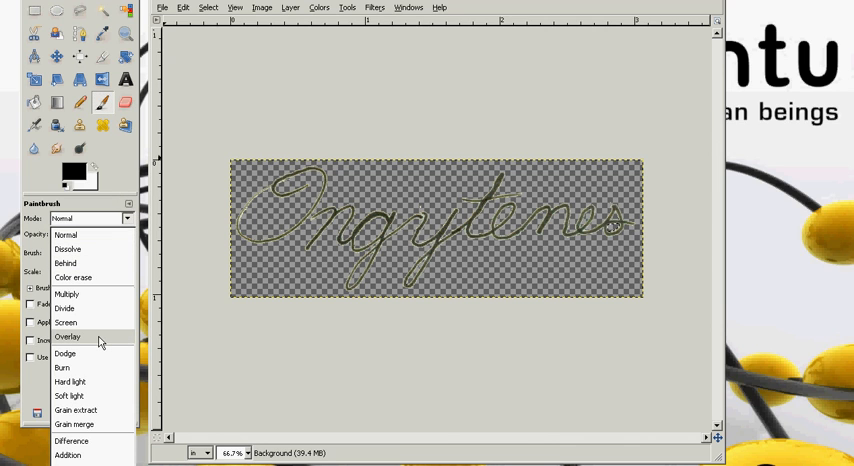
left_click(68, 336)
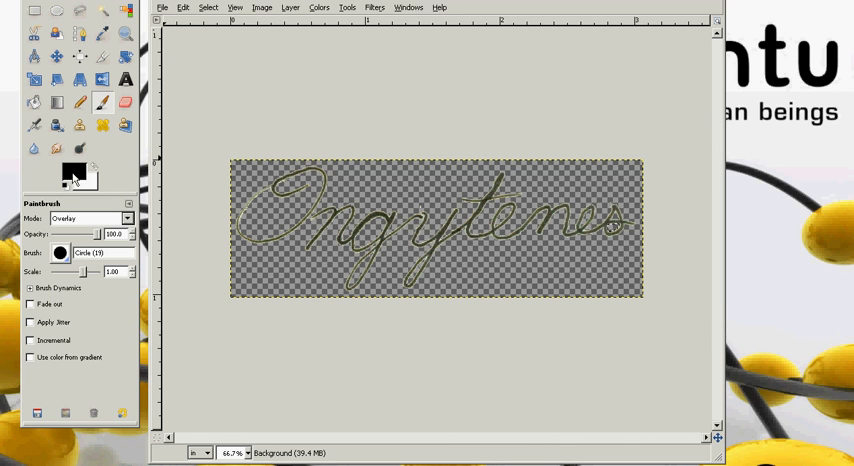
left_click(72, 170)
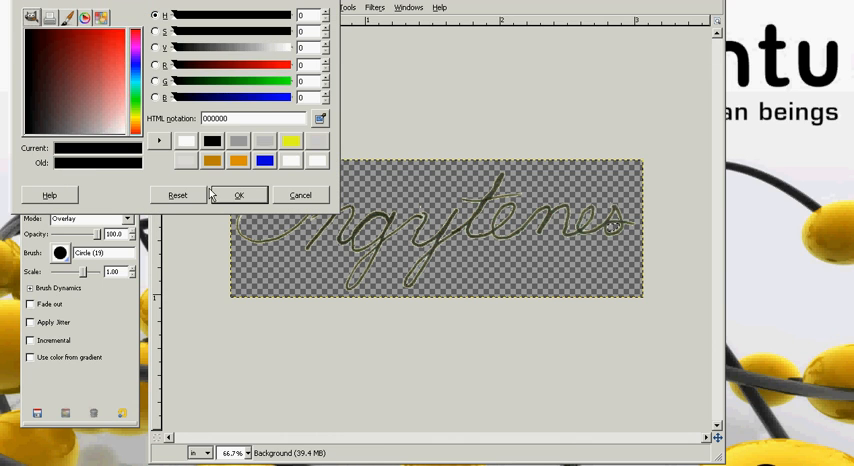
left_click(239, 195)
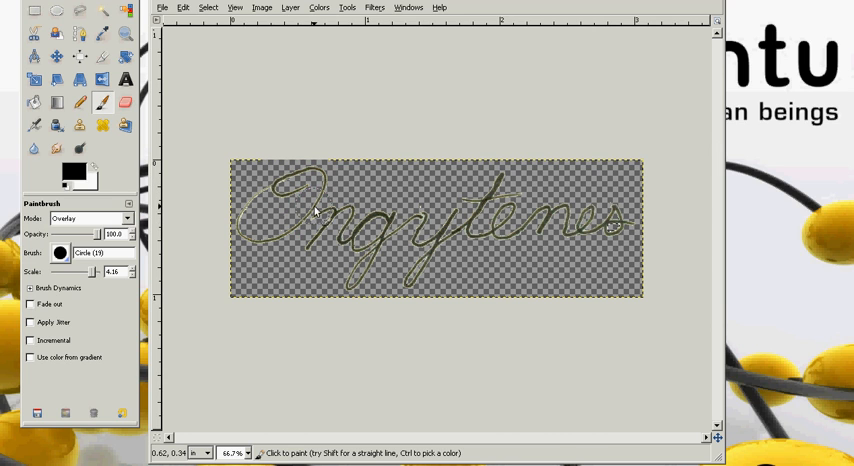
mouse_move(615, 238)
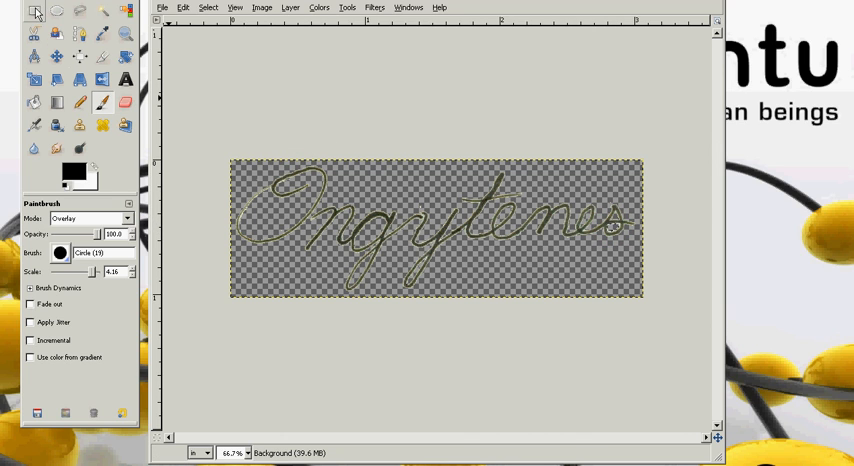
mouse_move(35, 11)
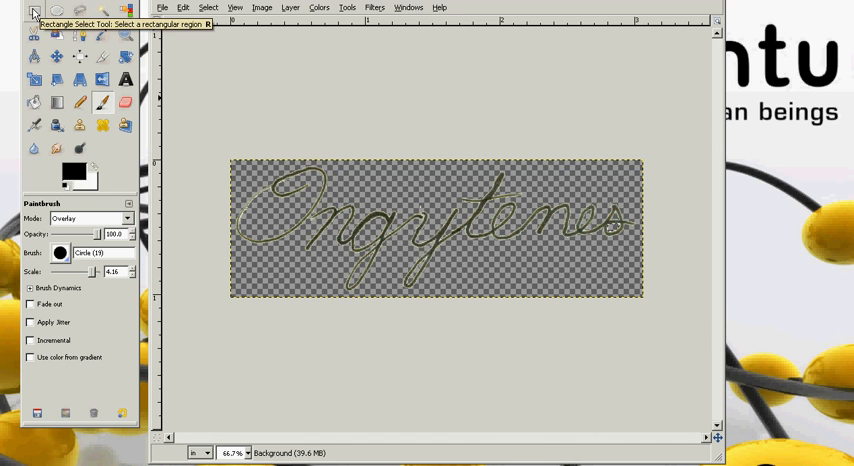
Return to the Paintbrush and paint over the faint signature strokes to darken them
left_click(34, 11)
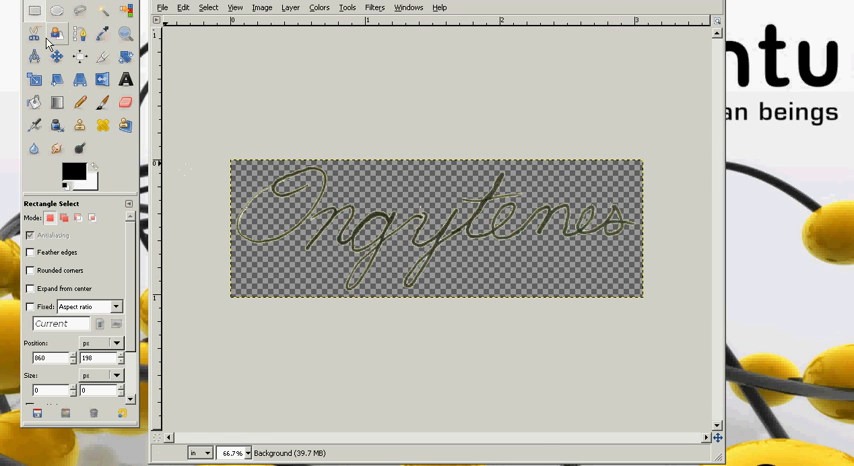
mouse_move(103, 101)
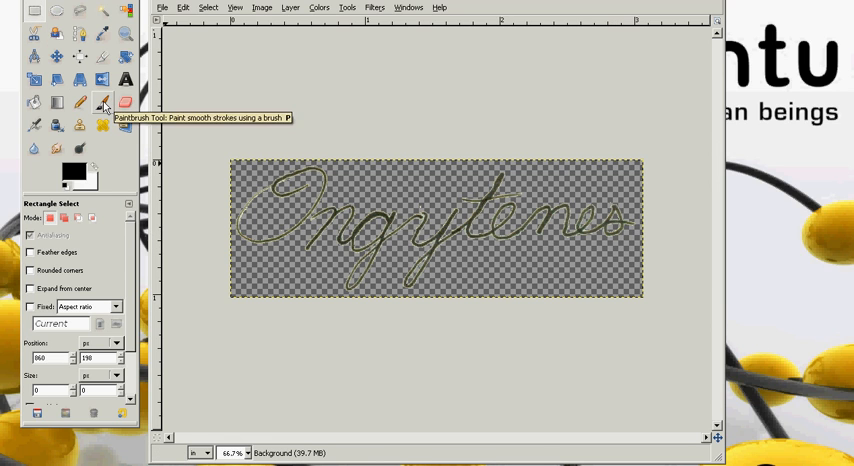
left_click(103, 102)
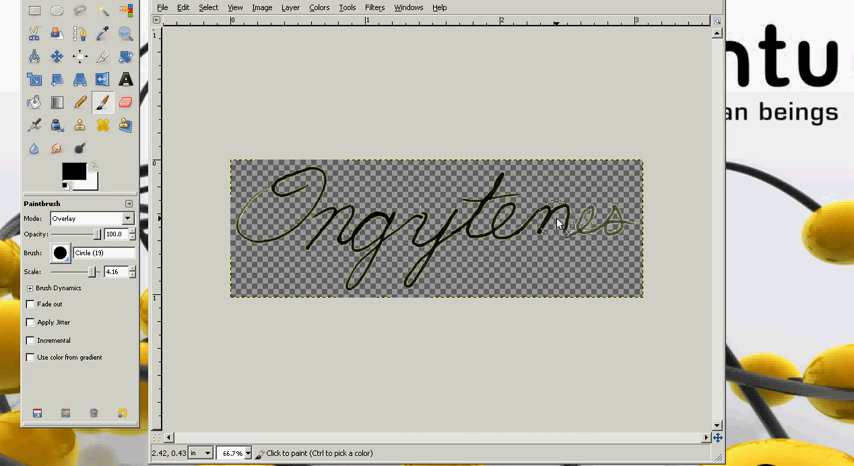
left_click_drag(565, 225, 620, 235)
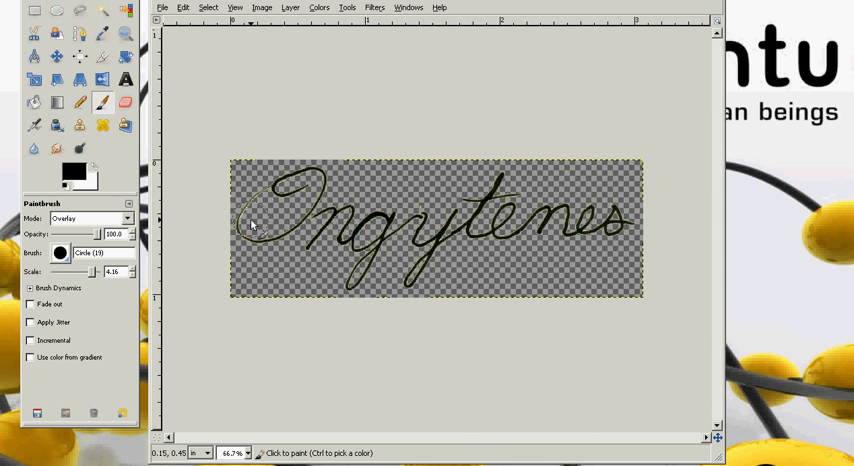
mouse_move(365, 188)
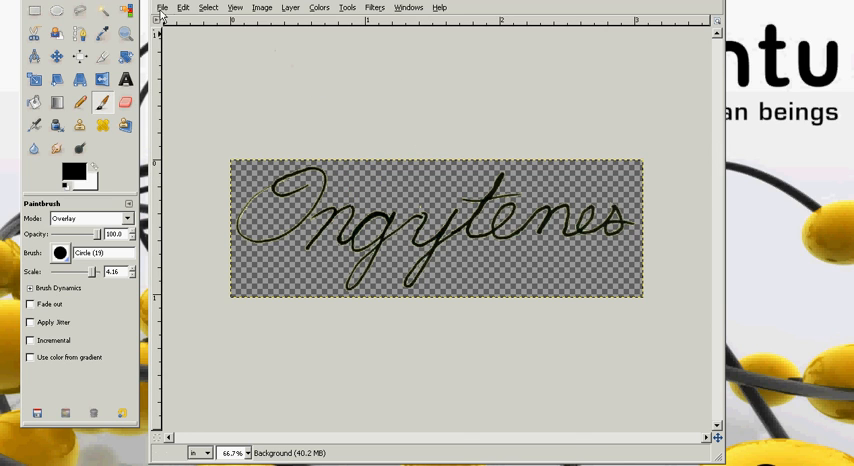
Open Save As, reposition the dialog, and enter the new file name
left_click(162, 7)
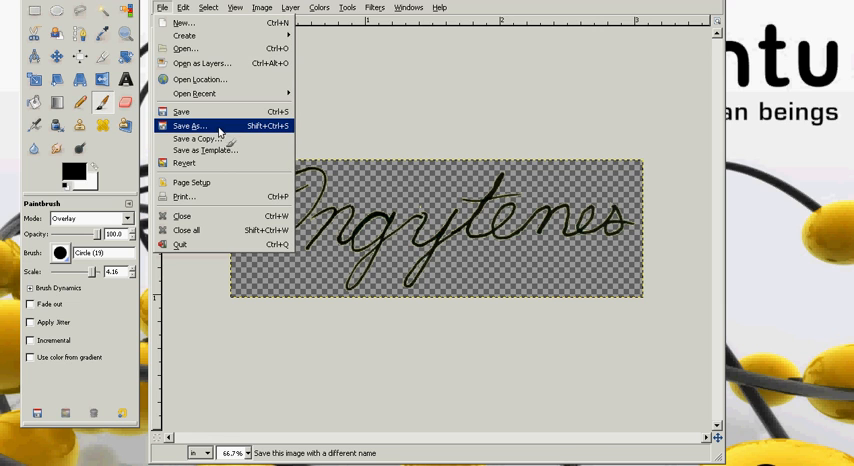
left_click(190, 124)
type("ongytennes")
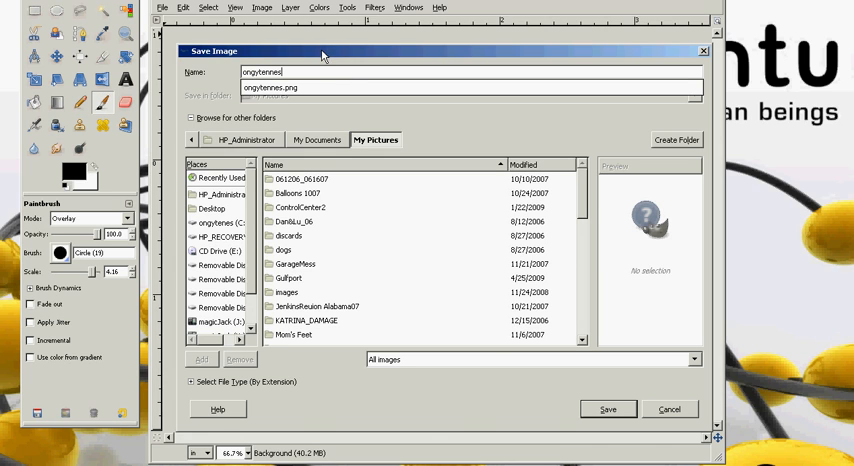
left_click_drag(323, 55, 320, 0)
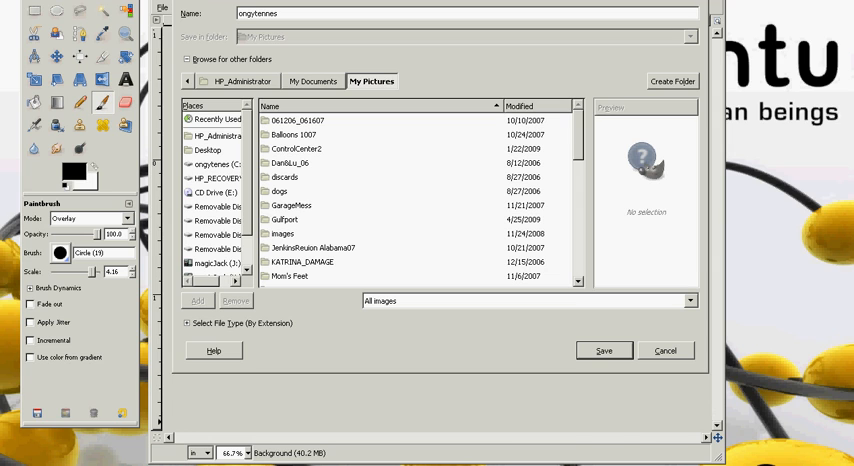
mouse_move(331, 8)
type(".")
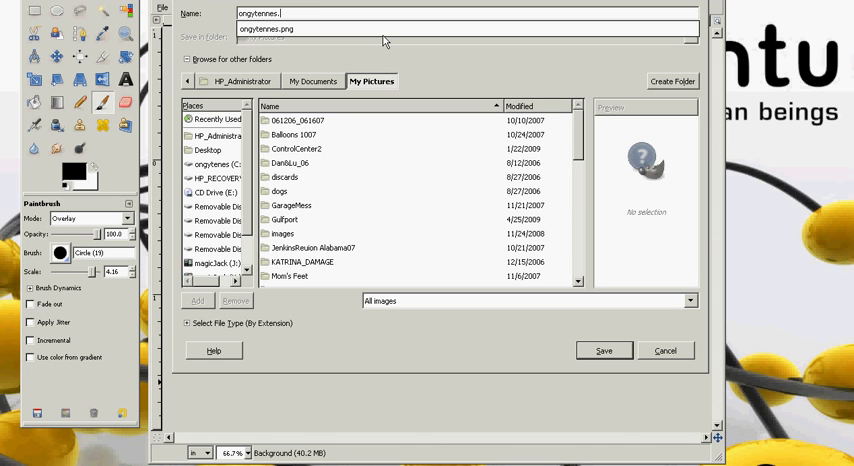
type("gif")
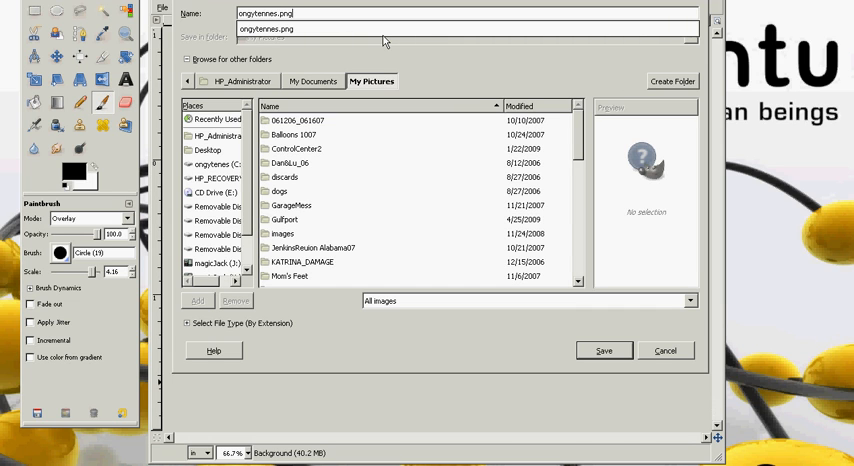
Save as ongytennes.png, replacing the existing file and accepting the PNG options
left_click(604, 350)
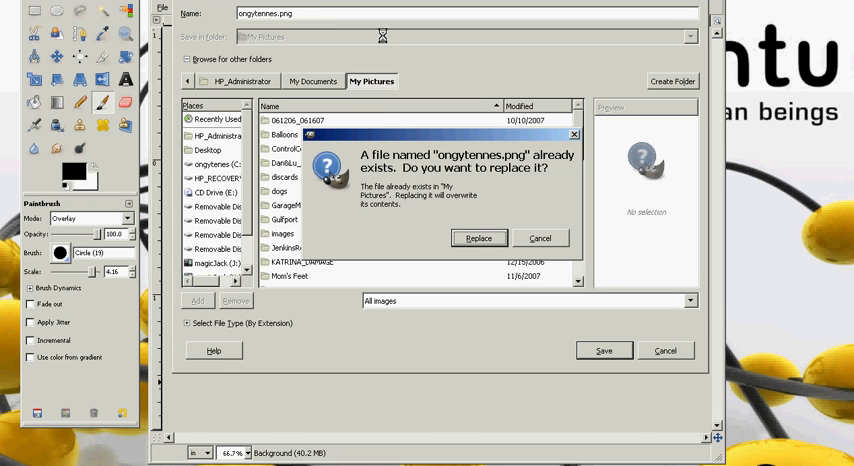
left_click(480, 238)
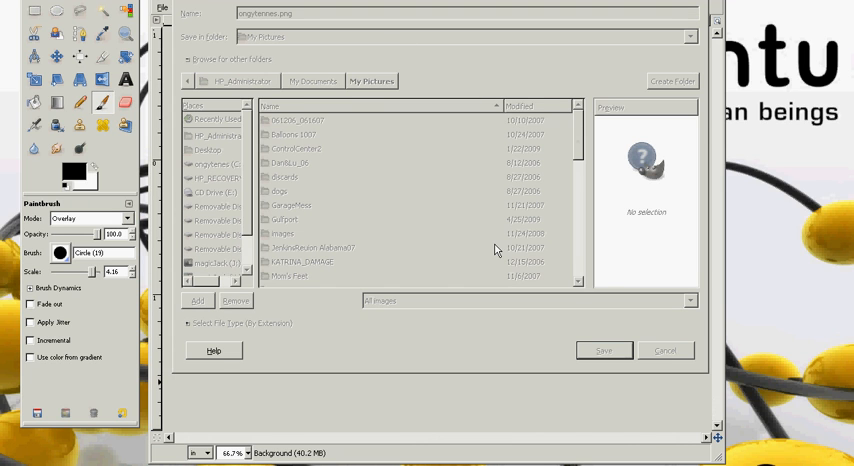
left_click(603, 350)
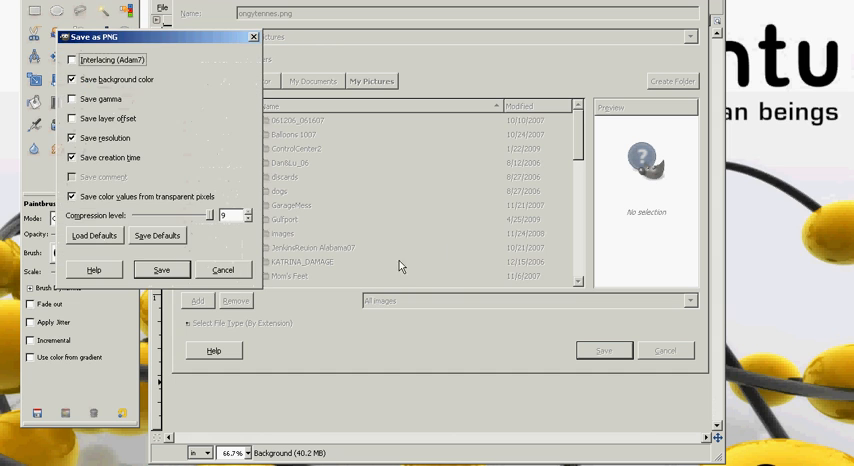
left_click(161, 269)
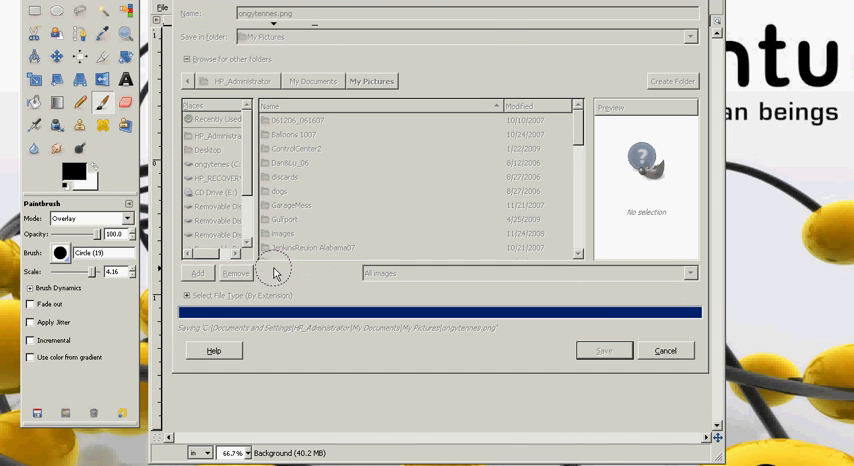
left_click(604, 350)
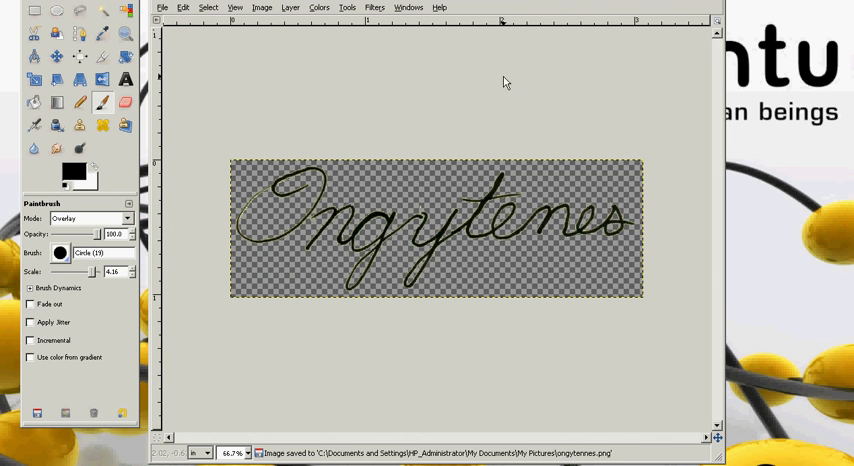
mouse_move(538, 92)
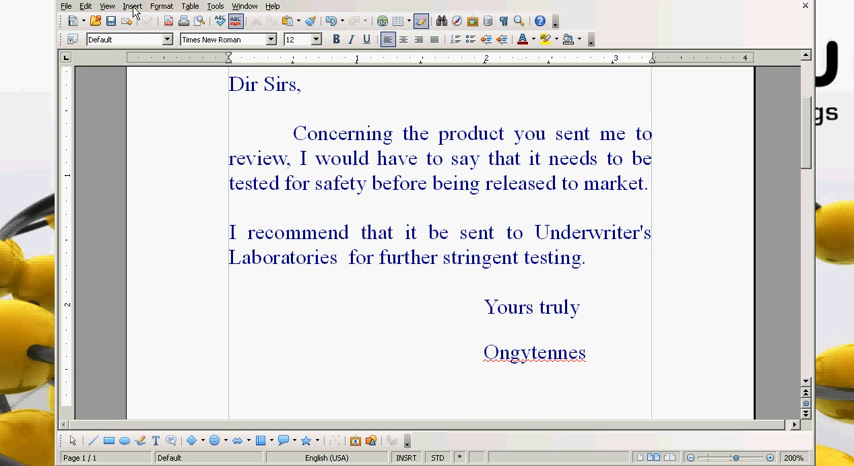
Insert the ongytenes signature picture from My Pictures into the letter above 'Yours truly'
left_click(132, 6)
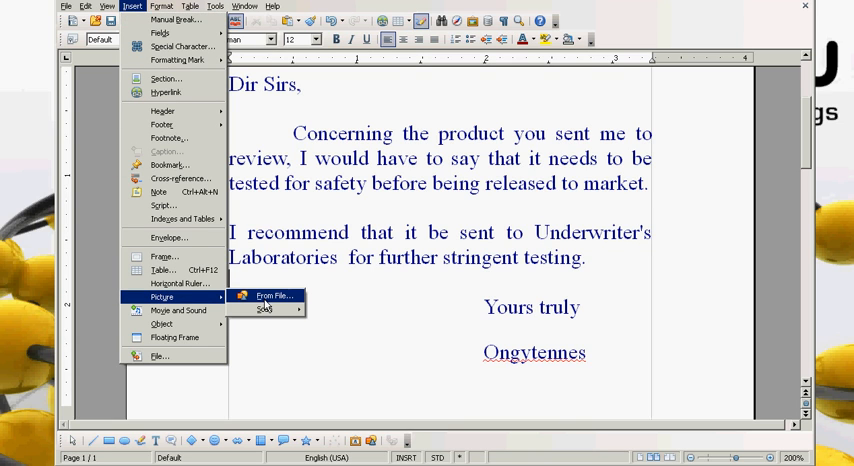
left_click(268, 296)
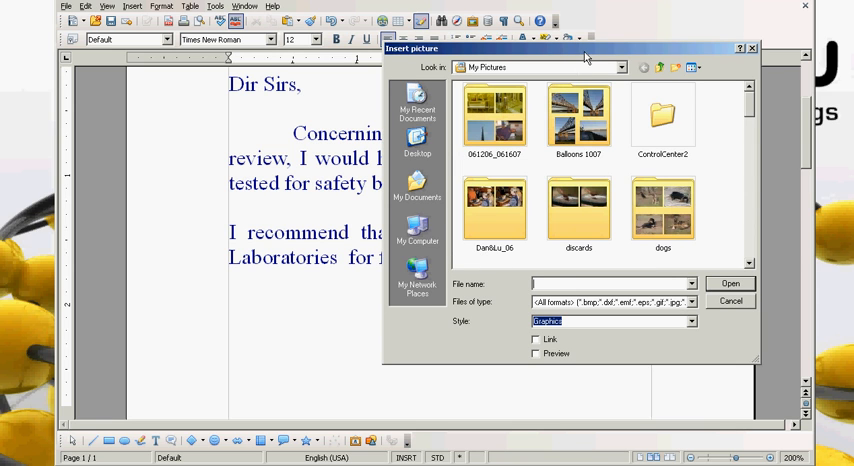
scroll("down", 3)
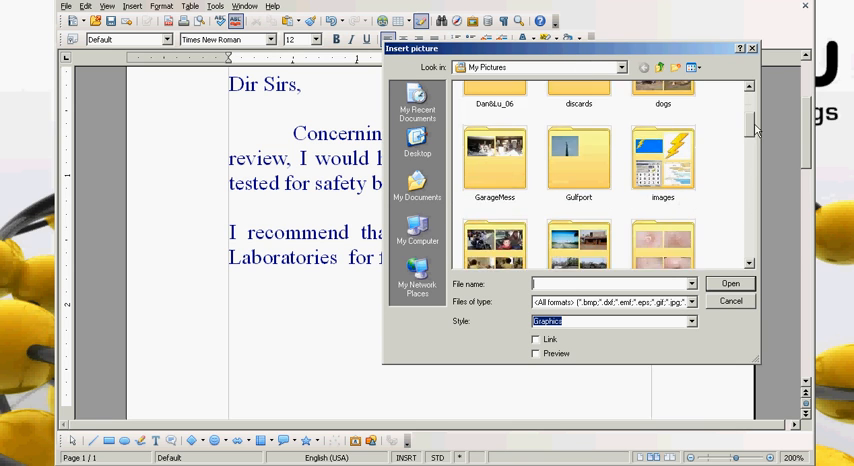
scroll("down", 3)
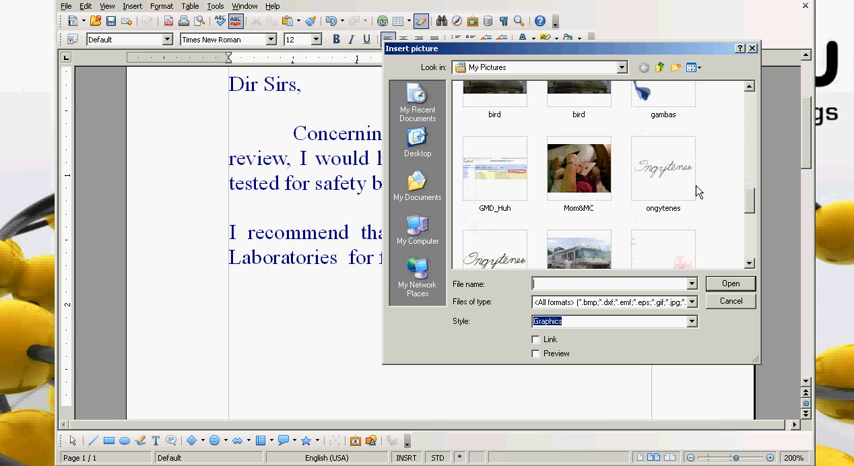
double_click(662, 170)
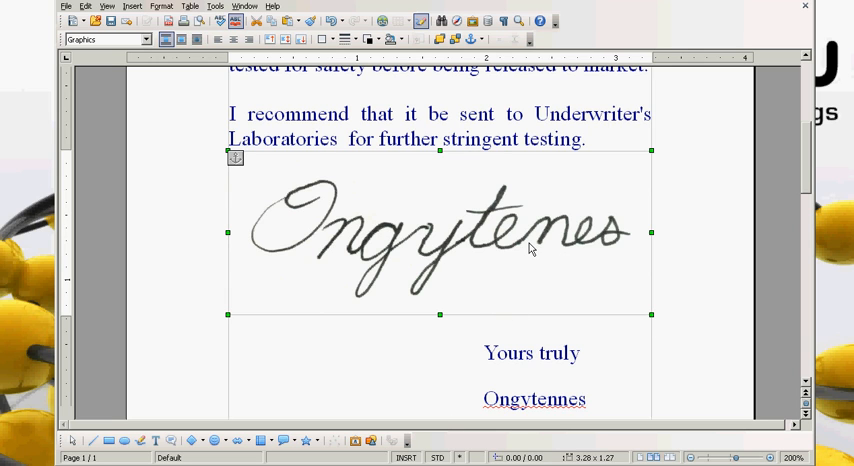
Shrink the signature picture so it sits small between 'Yours truly' and 'Ongytennes'
right_click(530, 248)
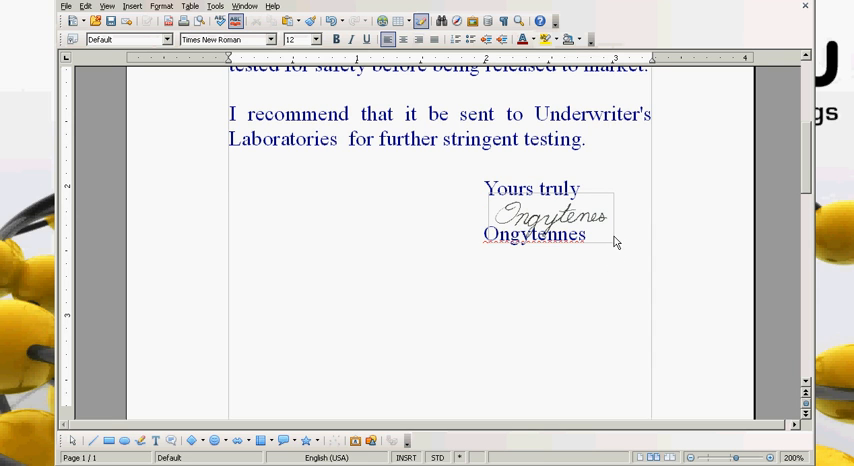
left_click(551, 215)
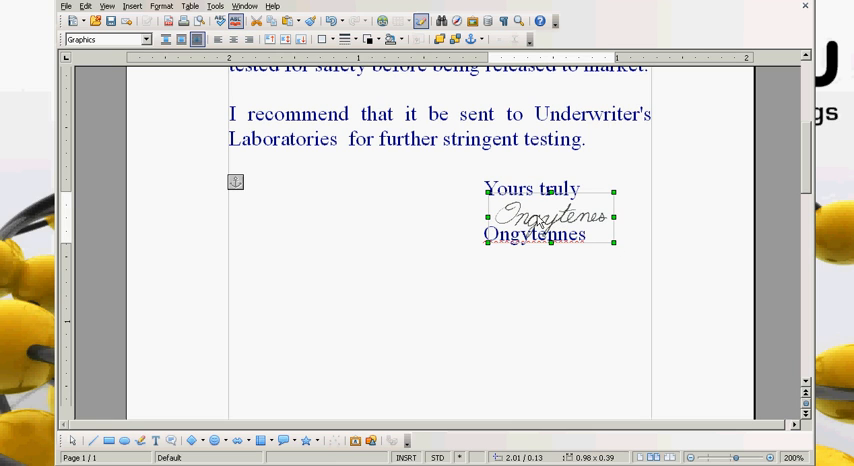
mouse_move(563, 222)
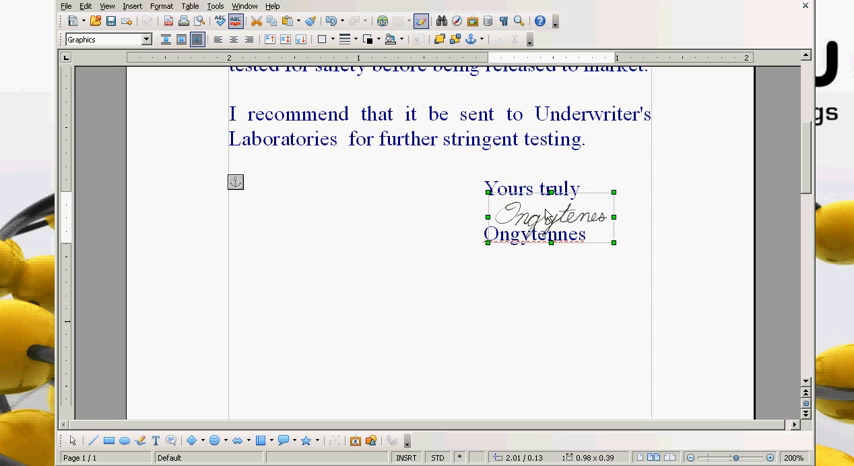
mouse_move(564, 222)
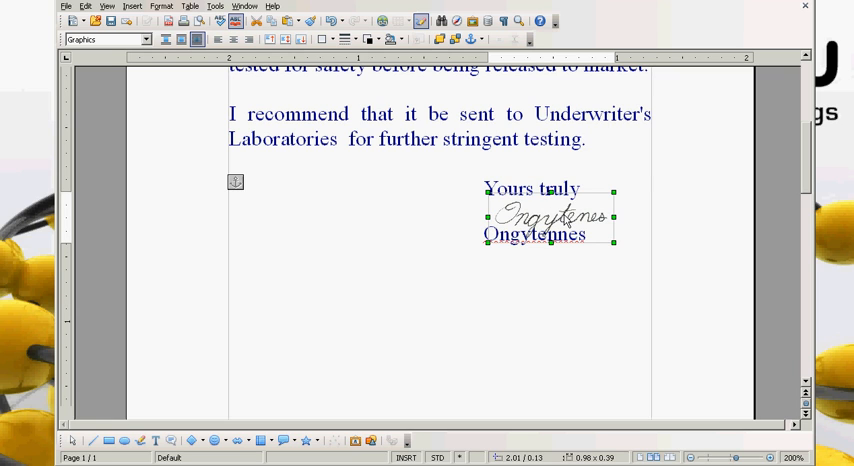